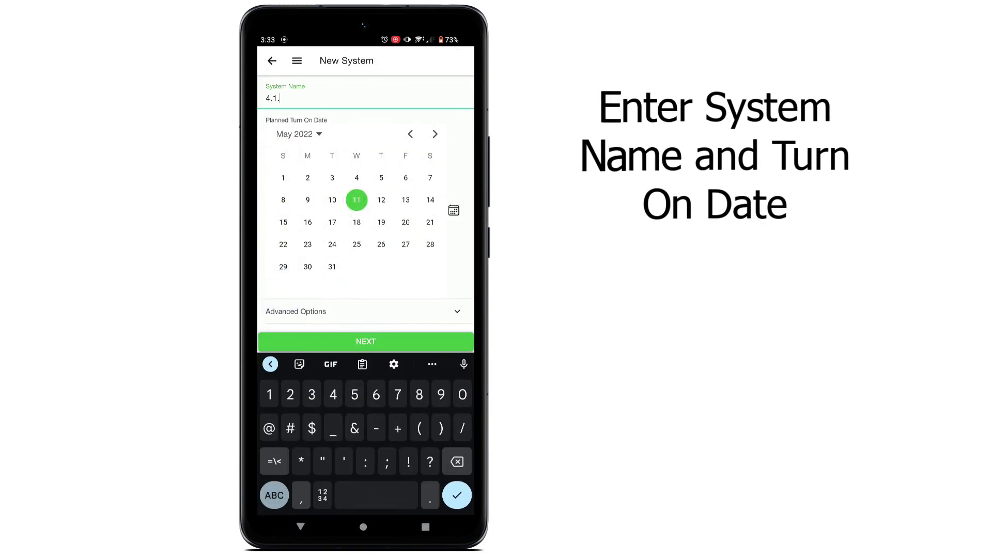
# - Name the system 4.1.3.03, keep the planned turn-on date, and continue to the location page
pyautogui.write('3.')
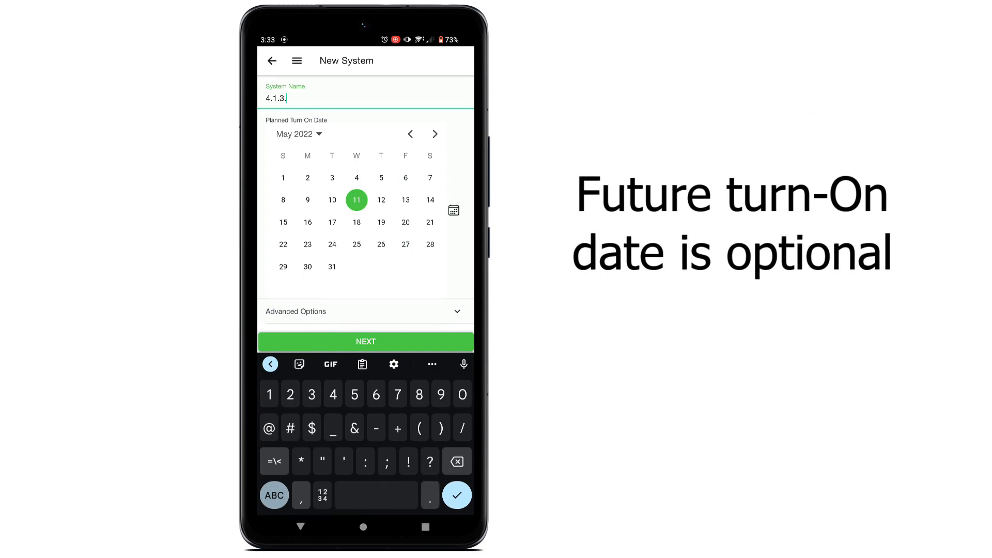
pyautogui.write('03')
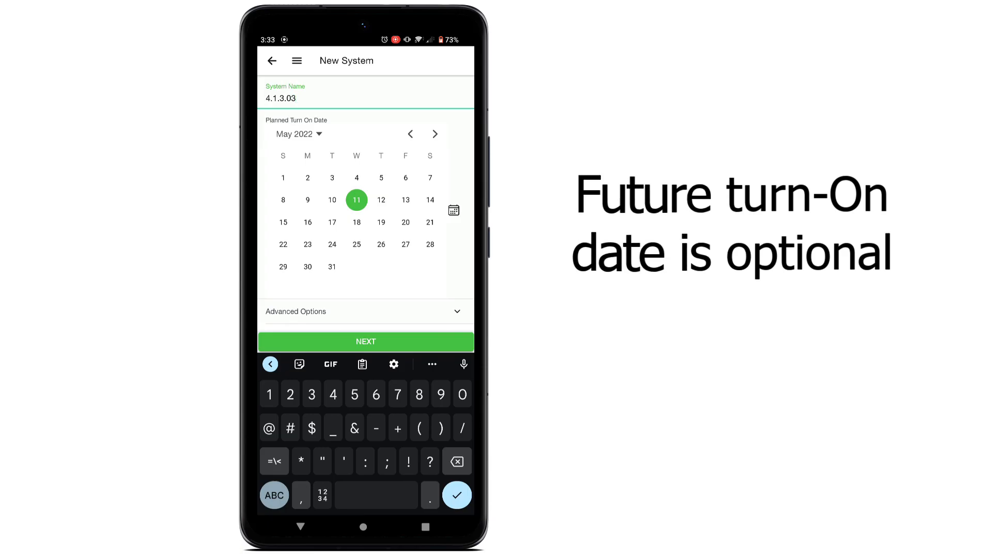
pyautogui.click(365, 342)
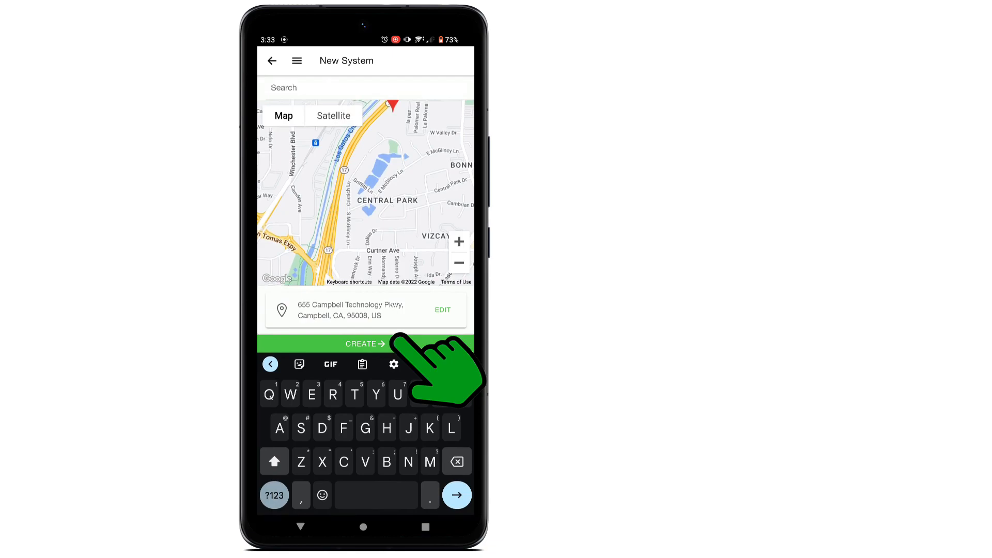
# - Create system 4.1.3.03 at the Campbell, CA address shown on the map card
pyautogui.click(363, 343)
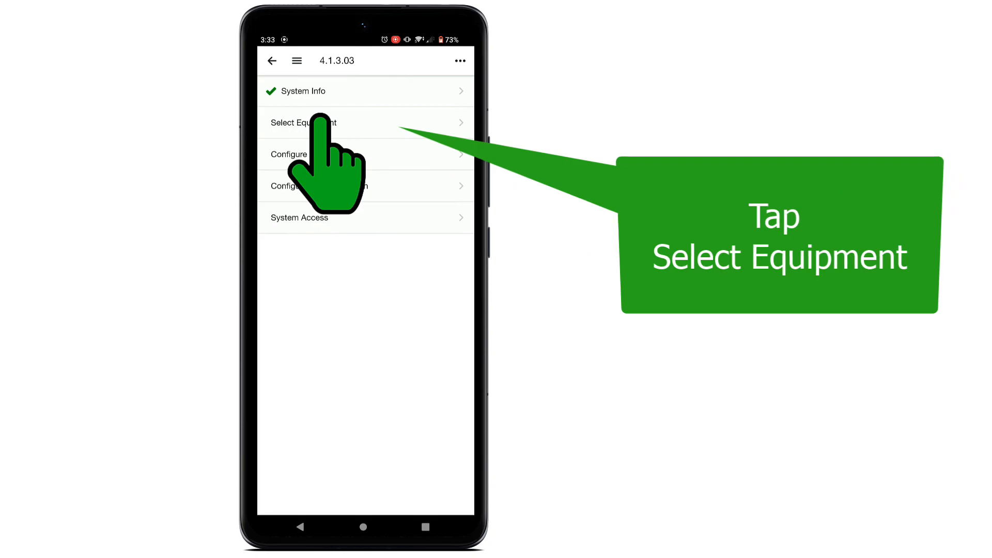
# - Go to Select Equipment to see the system's empty equipment list
pyautogui.click(304, 123)
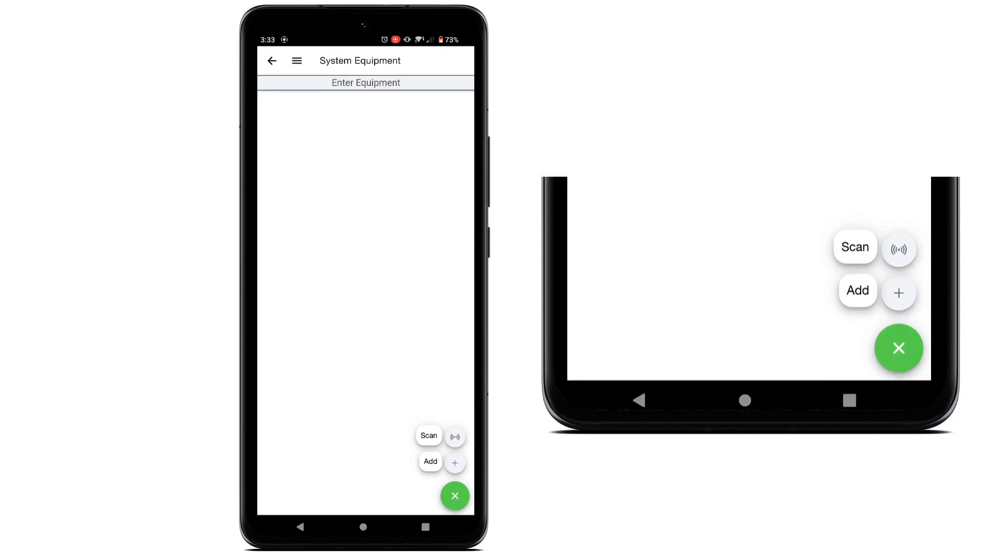
# - Scan over Bluetooth, add CCA 04C05B90547F, and scan again to find EI inverter 04C05B90376F
pyautogui.click(428, 435)
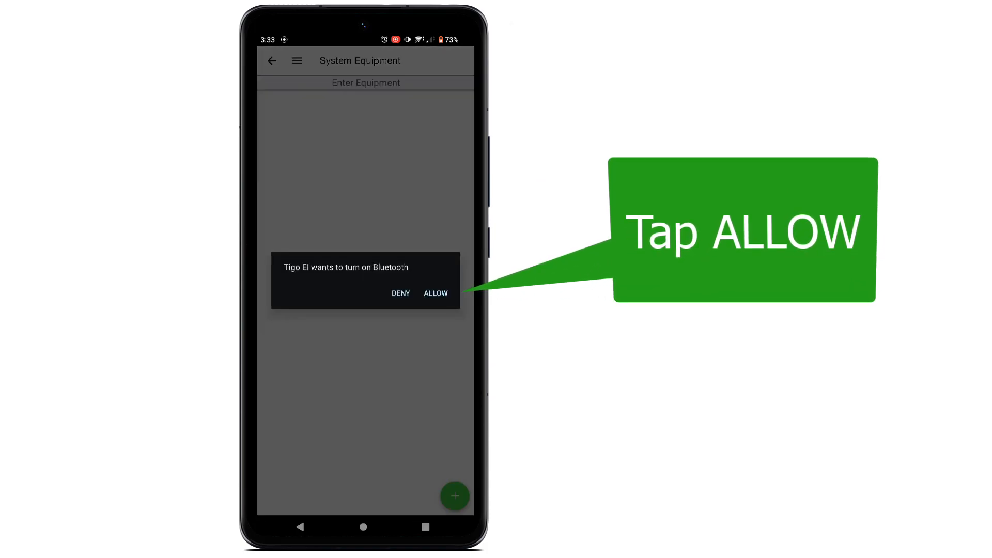
pyautogui.click(435, 292)
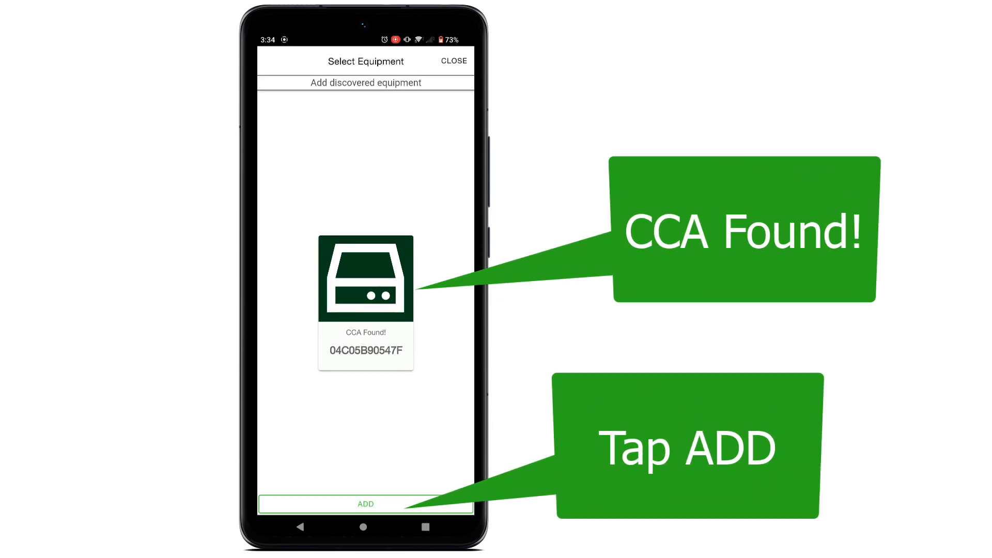
pyautogui.click(365, 503)
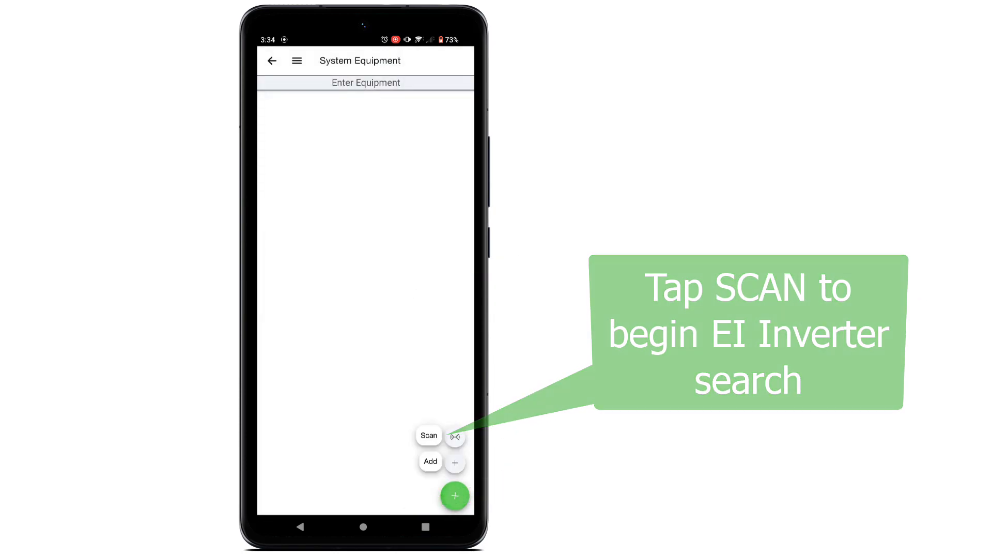
pyautogui.click(455, 435)
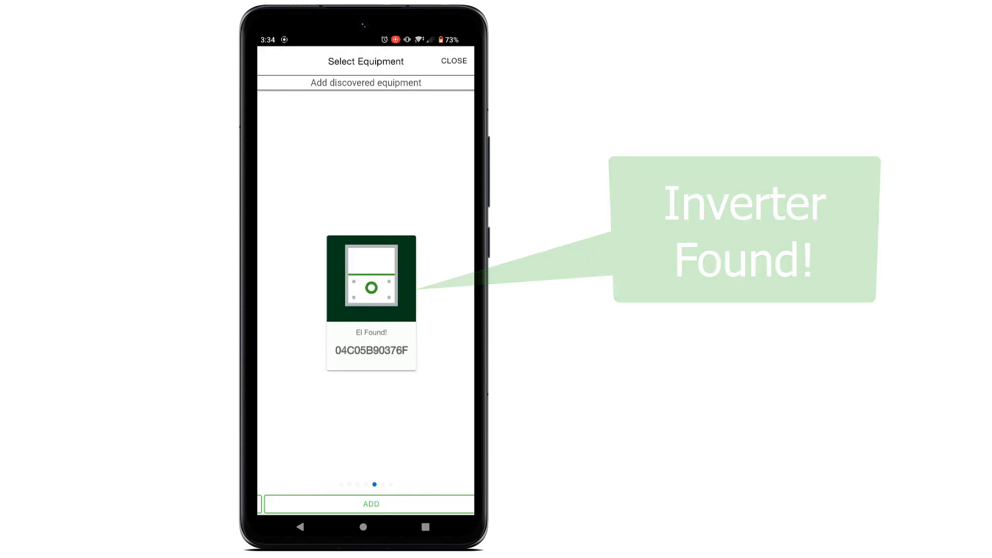
pyautogui.click(370, 503)
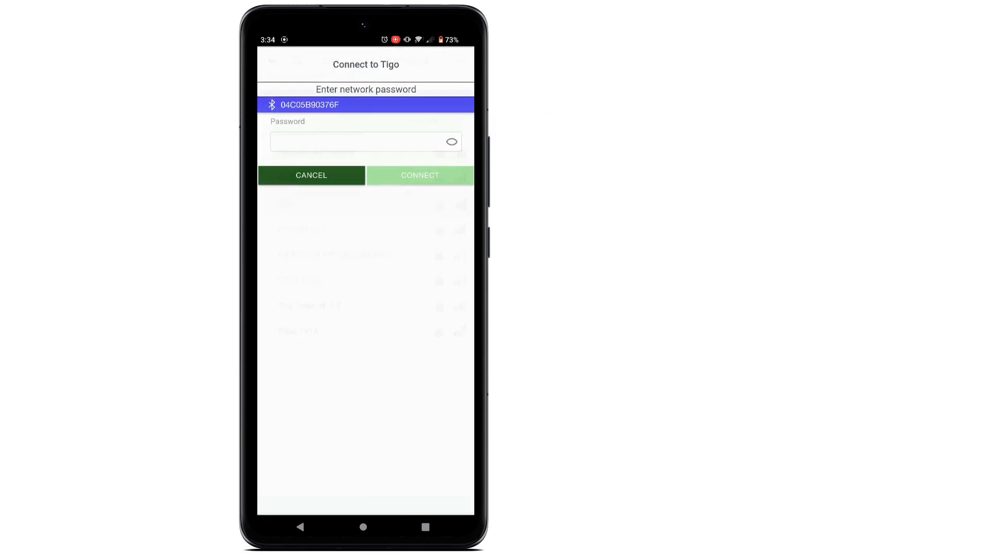
# - Enter the network password and connect to inverter 04C05B90376F so it shows online
pyautogui.click(366, 140)
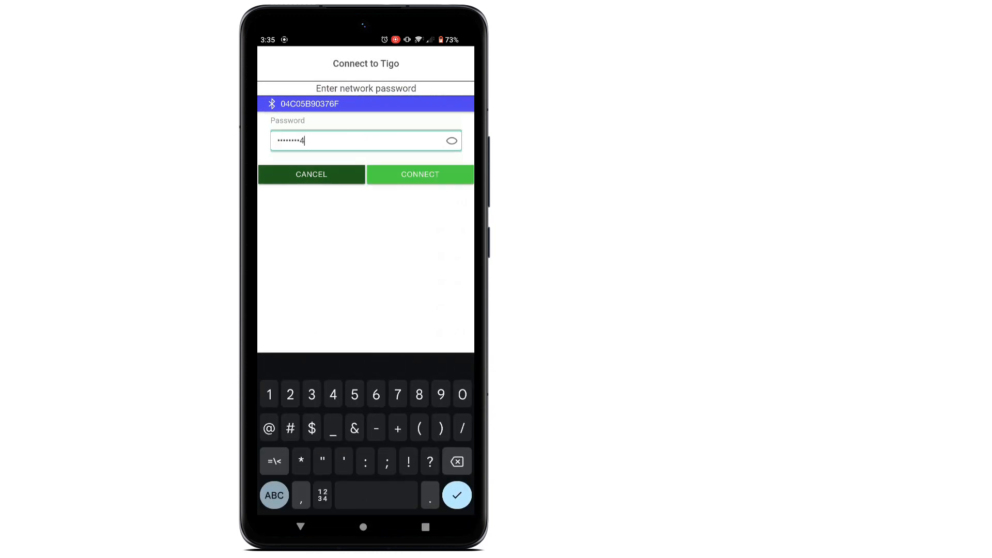
pyautogui.click(420, 173)
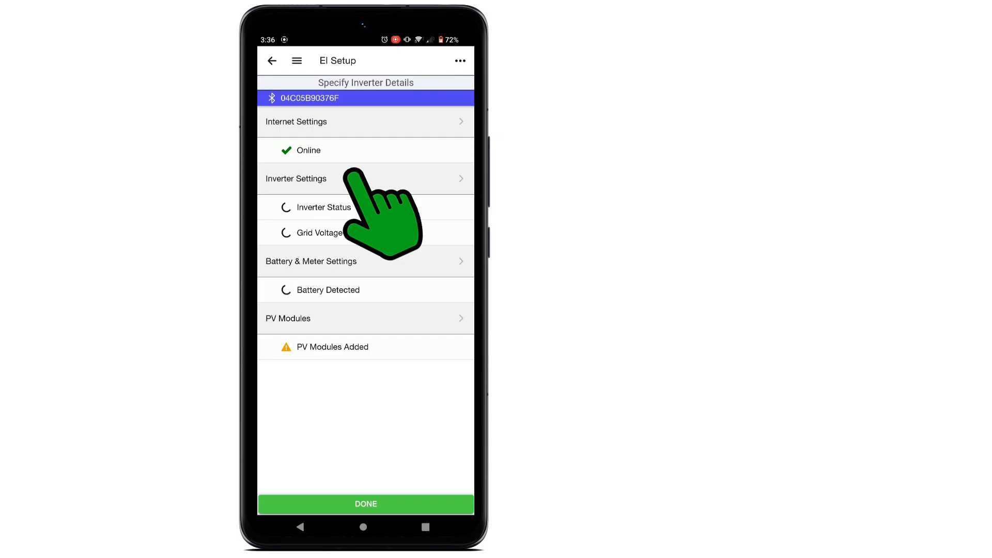
# - Finish EI setup and bring up the TSI-7.6K-US inverter details in edit mode
pyautogui.click(365, 503)
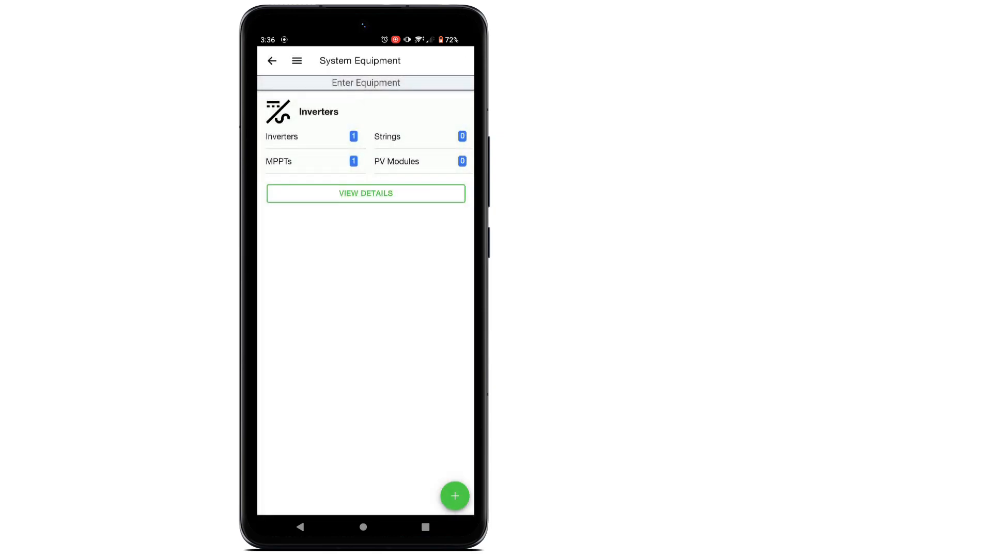
pyautogui.click(365, 194)
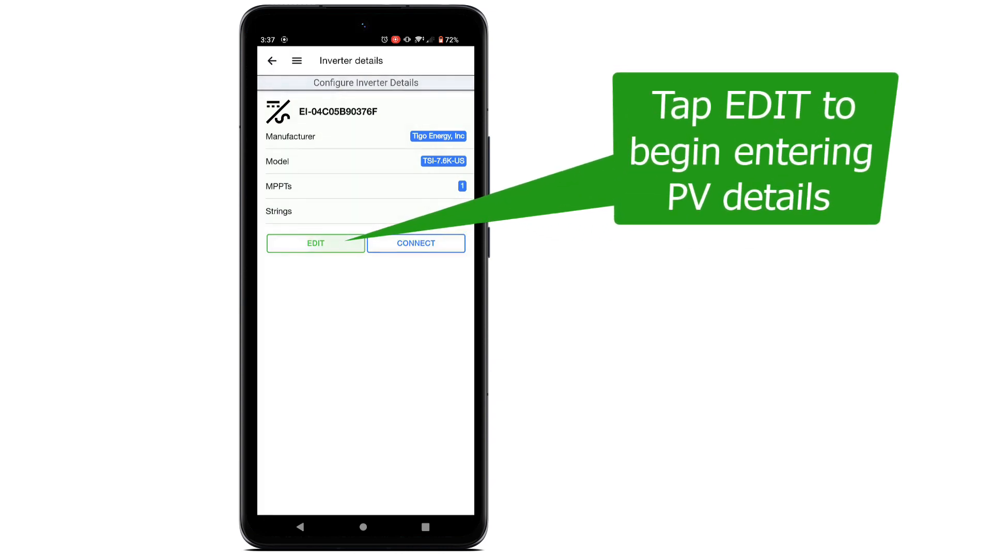
pyautogui.click(315, 243)
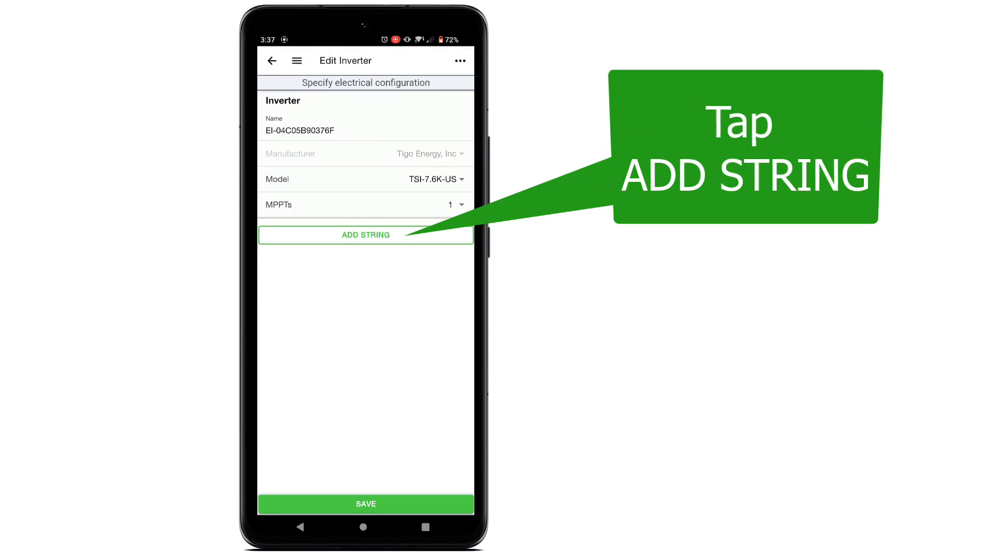
# - Add and save a string of Abound Solar AB1-45 modules on MPPT 1 with the default count
pyautogui.click(364, 234)
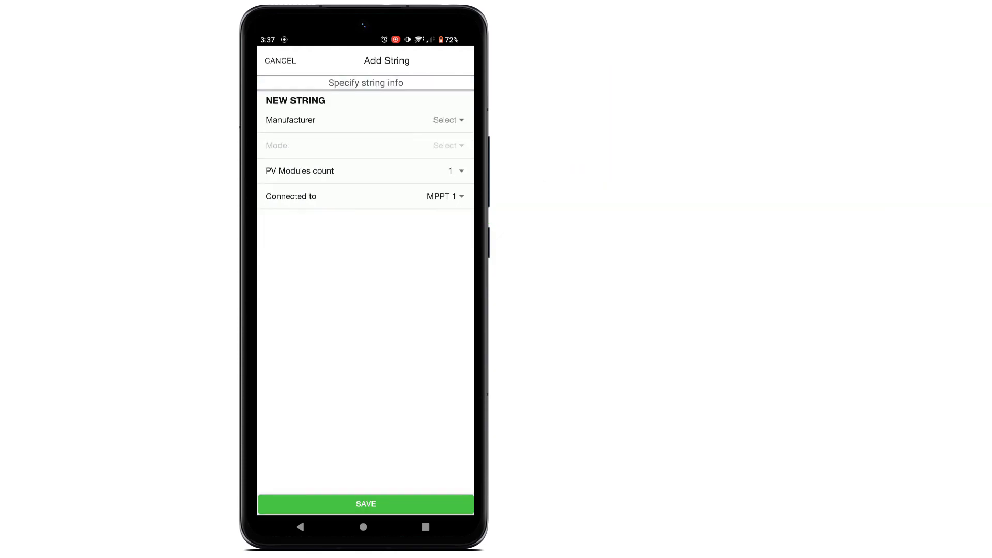
pyautogui.click(448, 120)
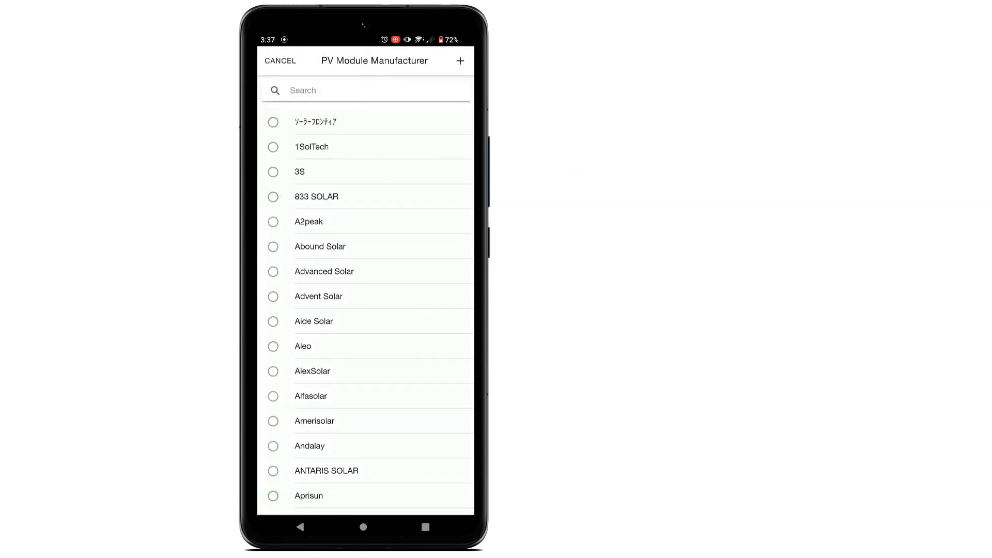
pyautogui.click(319, 246)
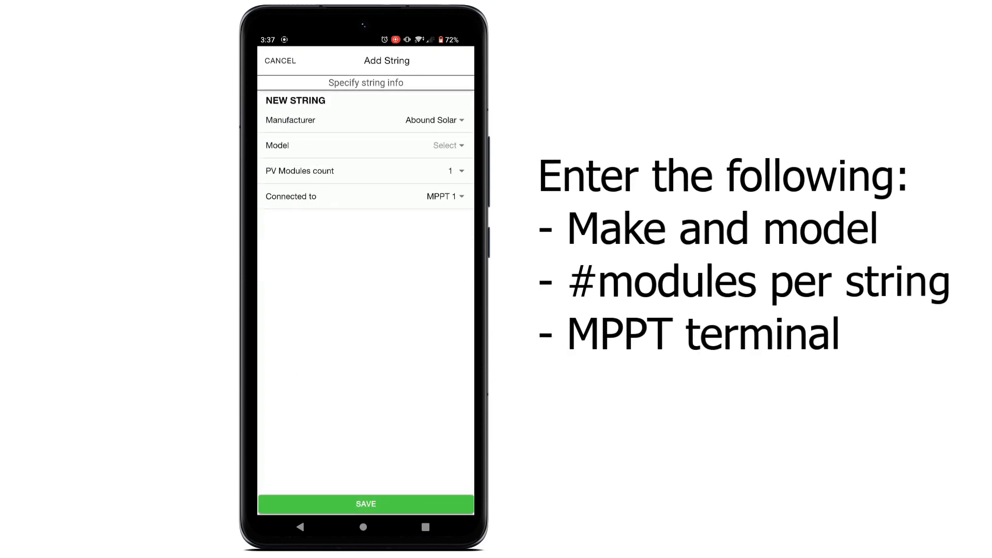
pyautogui.click(443, 144)
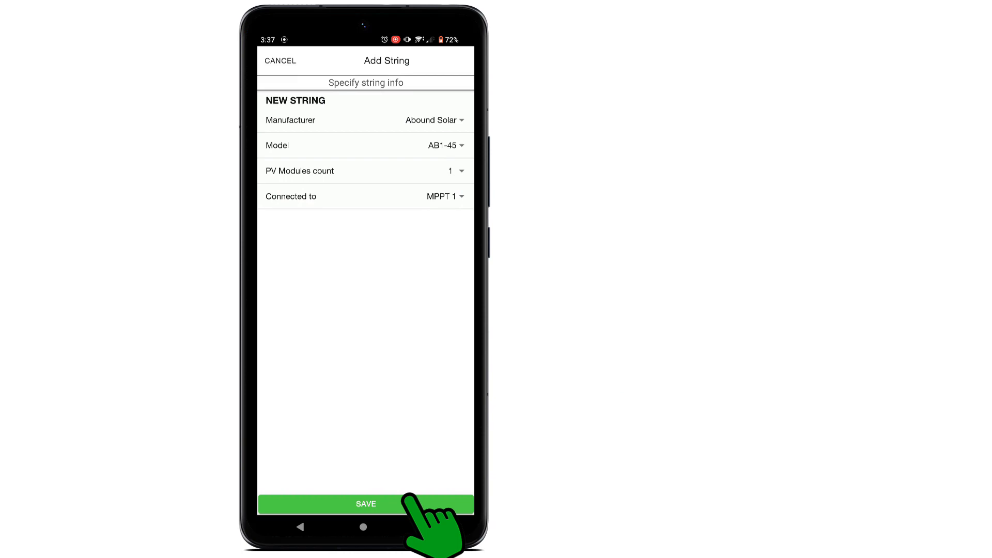
pyautogui.click(366, 504)
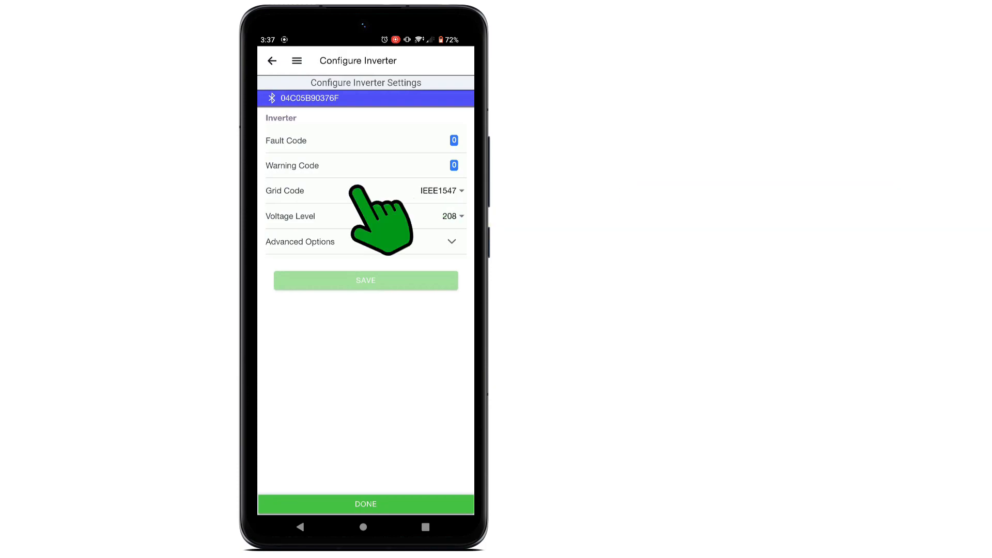
# - Set the inverter grid code to IEEE1547 at 208 V and finish back to the EI Setup checklist
pyautogui.click(441, 190)
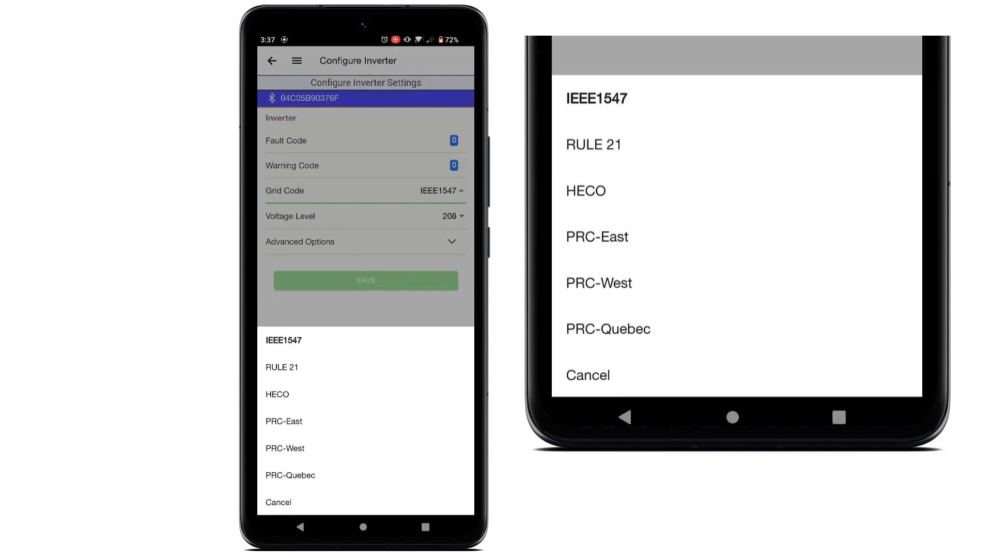
pyautogui.click(283, 340)
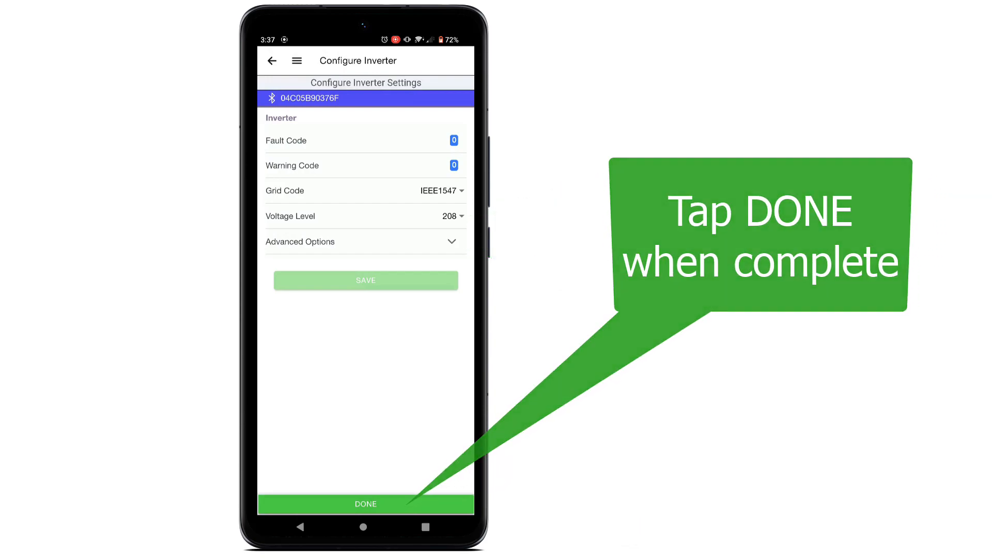
pyautogui.click(364, 503)
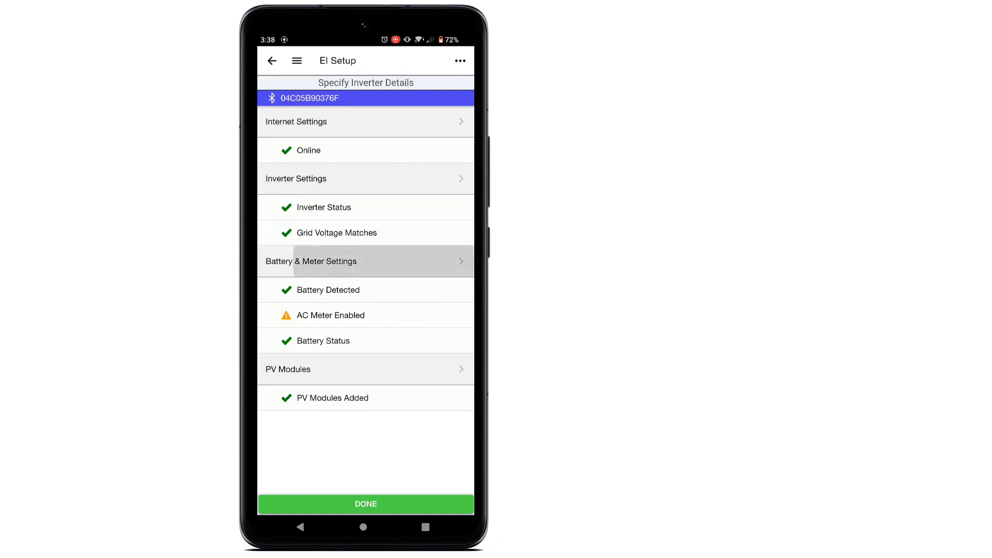
# - In Battery & Meter Settings, switch the Energy Meter on and confirm with DONE
pyautogui.click(365, 260)
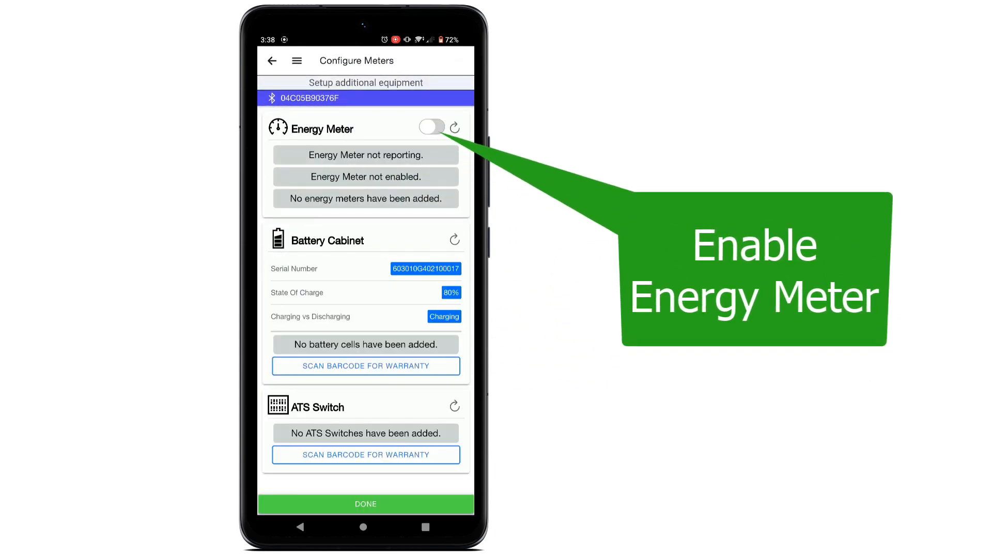
pyautogui.click(432, 127)
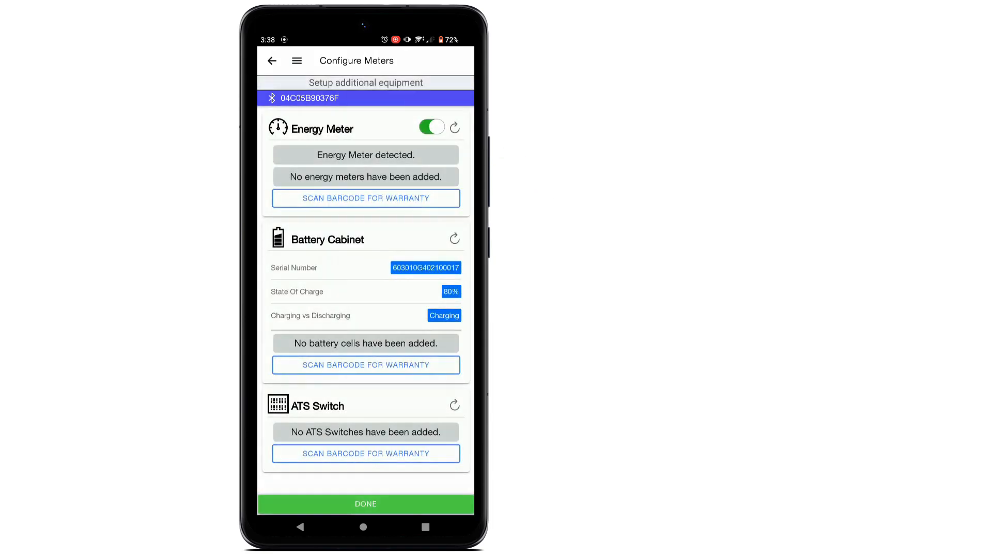
pyautogui.click(364, 503)
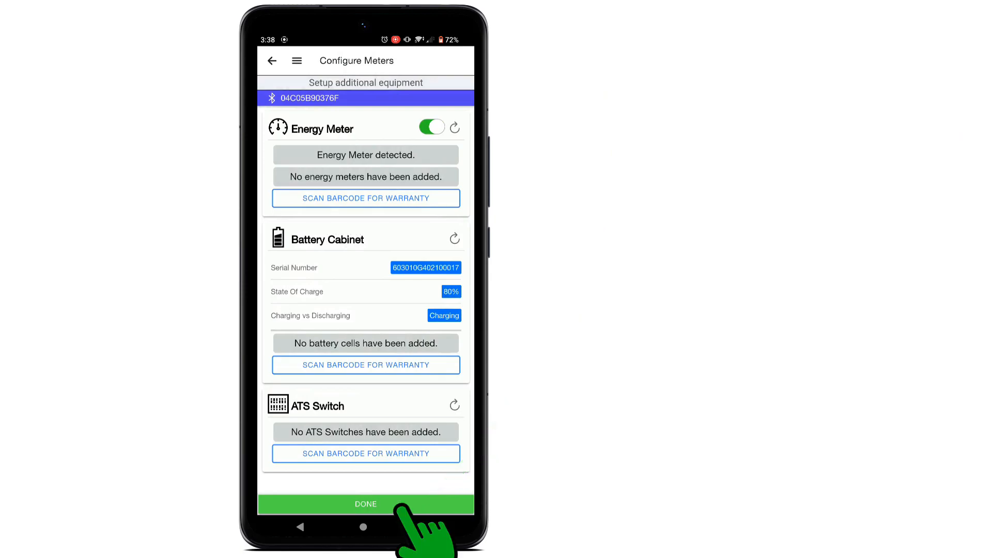
# - Leave meter setup, check the Real-Time Stats values, and return to the TSI-7.6K-US inverter details
pyautogui.click(366, 503)
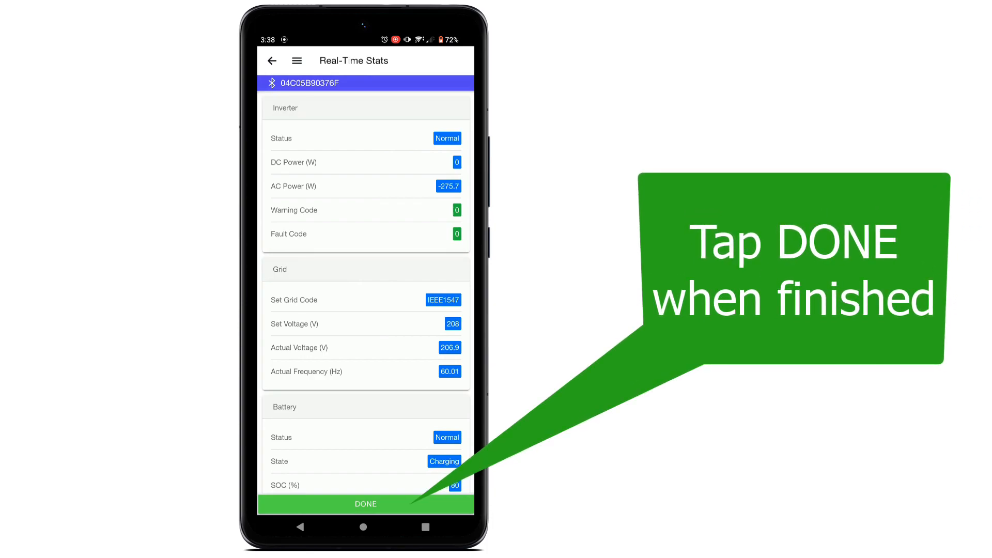
pyautogui.click(366, 503)
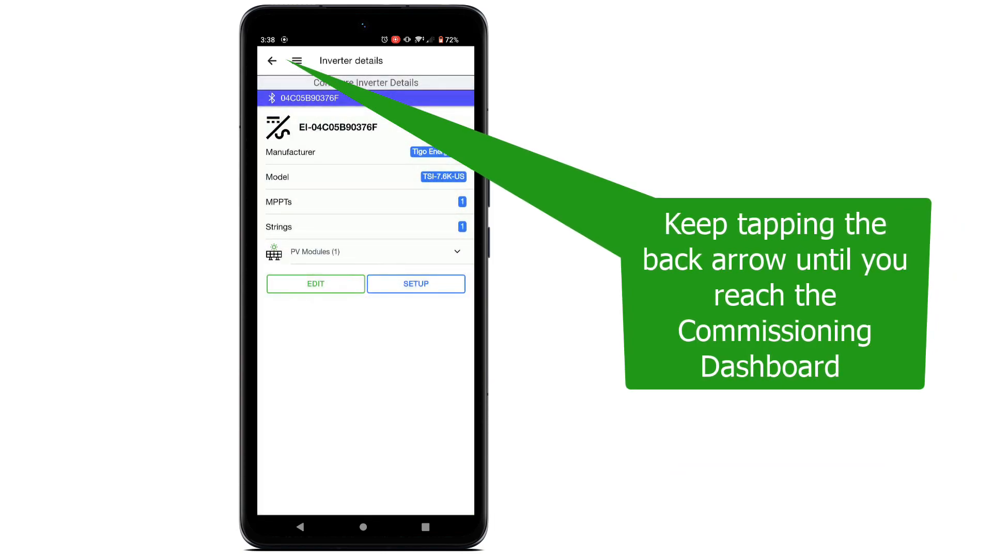
# - Return to the Commissioning Dashboard showing the blank layout with 0 of 6 devices placed
pyautogui.click(272, 61)
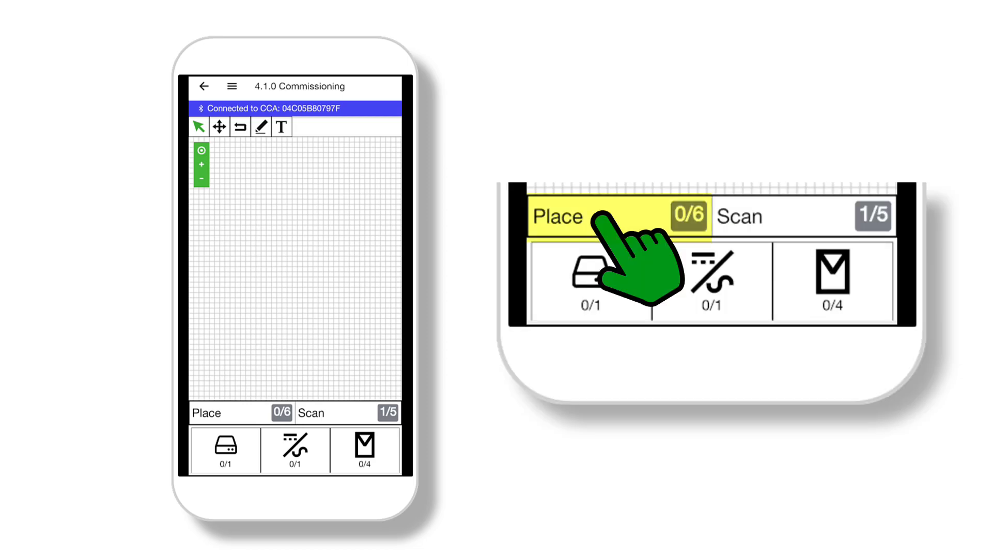
# - Drop the CCA, inverter and modules A1, A2, B1, B2 onto the grid, reaching 6 of 6 placed
pyautogui.click(710, 281)
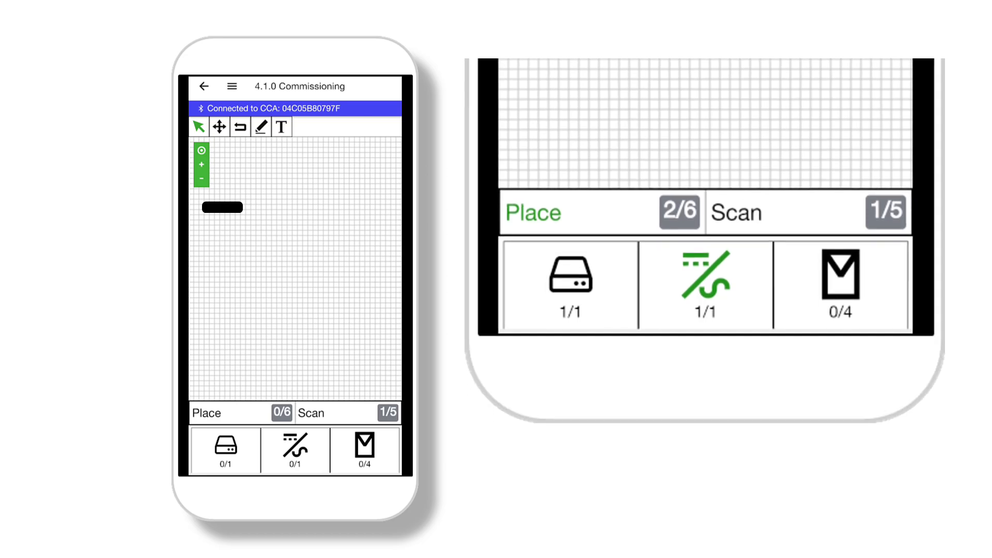
pyautogui.click(840, 285)
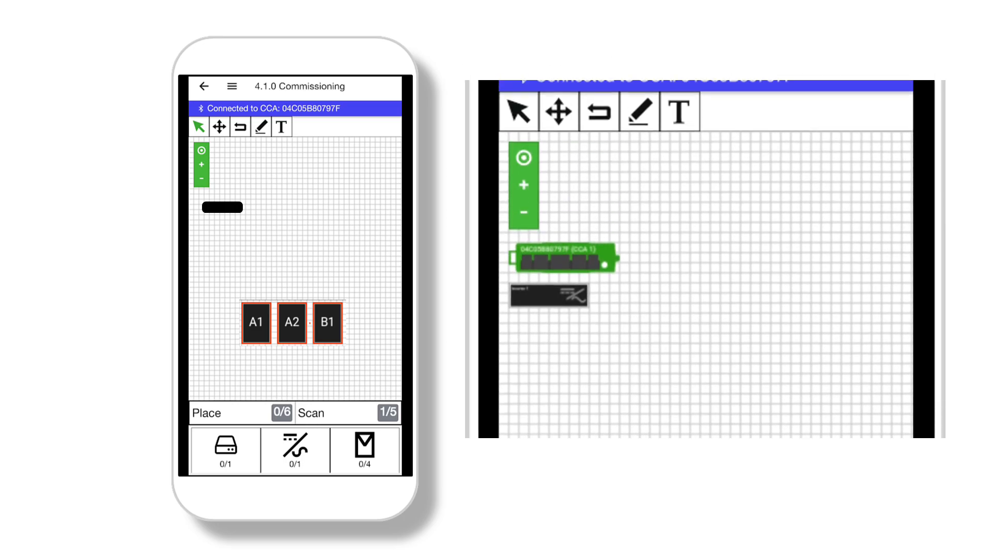
pyautogui.click(522, 184)
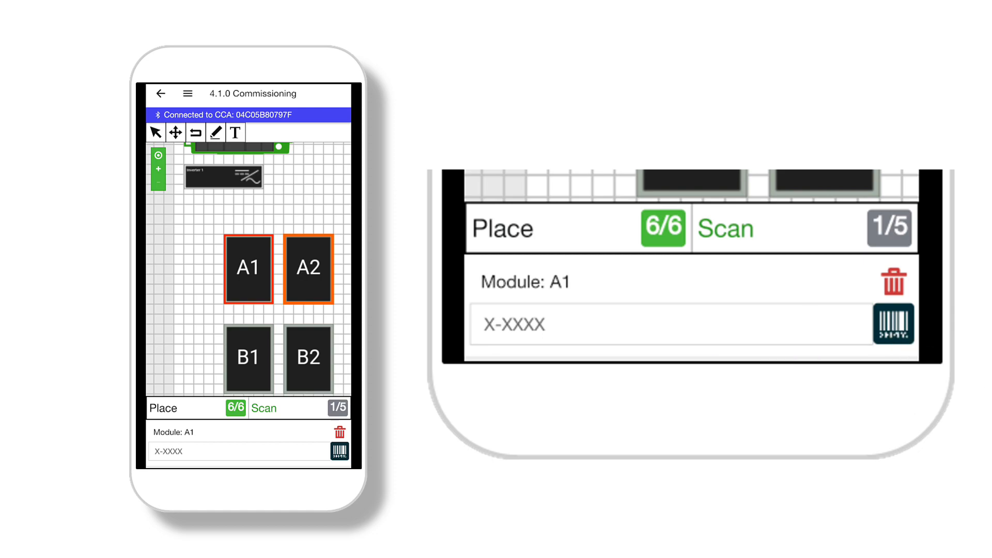
# - Handle module A1's barcode field and return to the dashboard with Configure Layout checked off
pyautogui.click(893, 323)
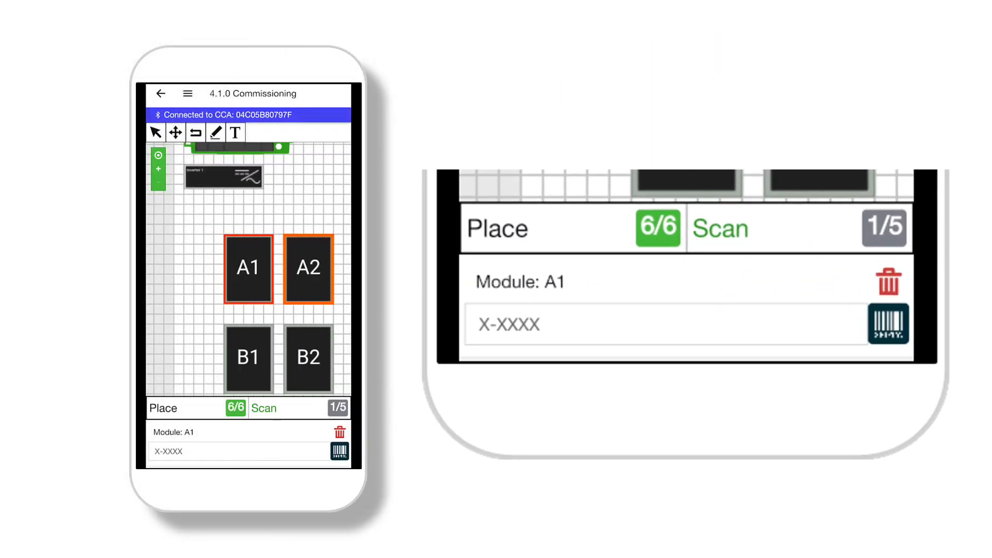
pyautogui.click(888, 280)
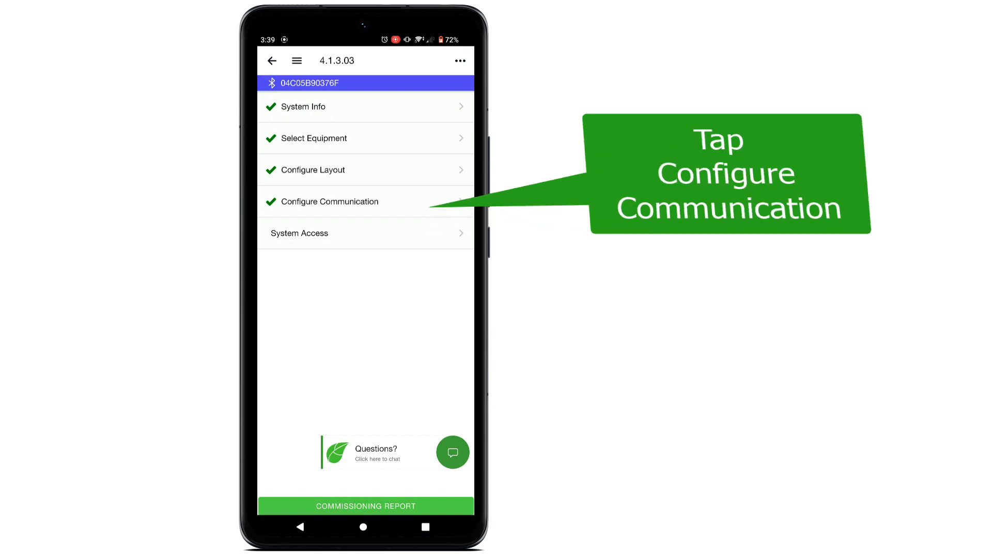
# - Start discovery under Configure Communication and dismiss the Discovery started notice
pyautogui.click(329, 202)
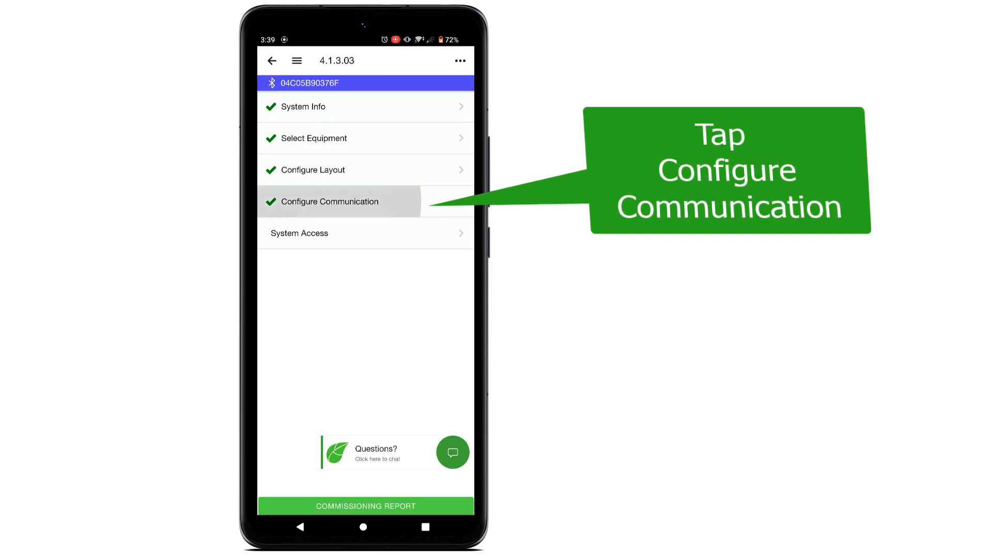
pyautogui.click(330, 202)
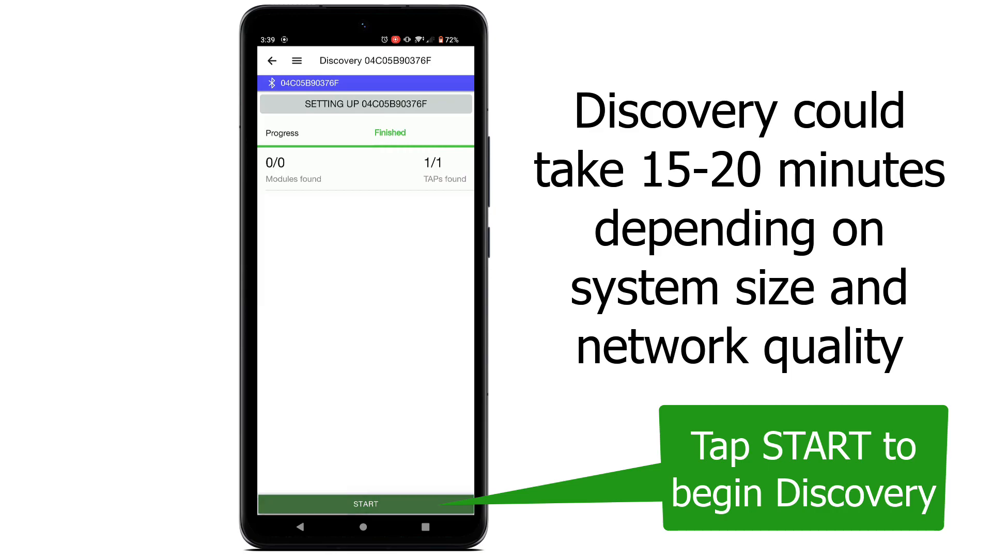
pyautogui.click(365, 504)
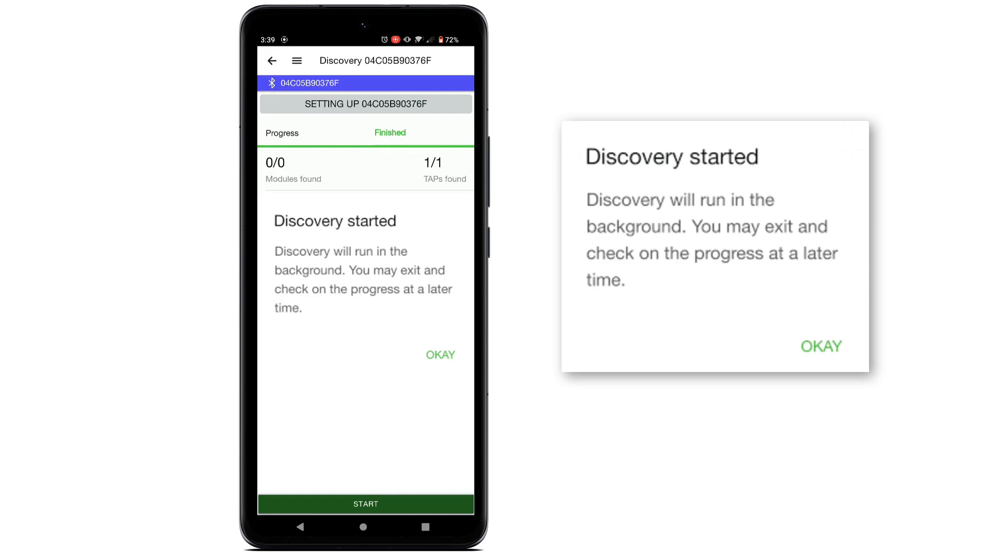
pyautogui.click(440, 354)
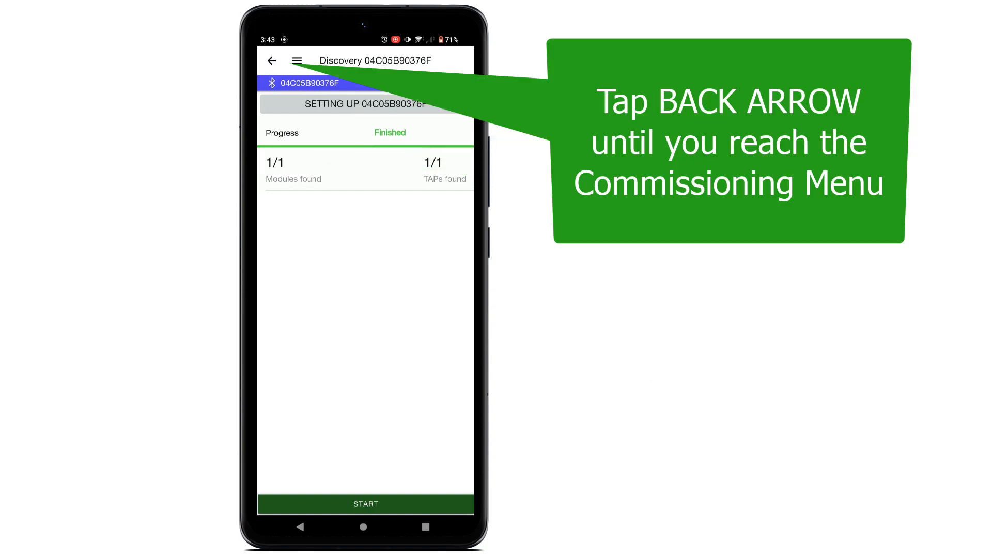
# - Back out of the discovery results to the System Access list showing Tigo Installer
pyautogui.click(272, 61)
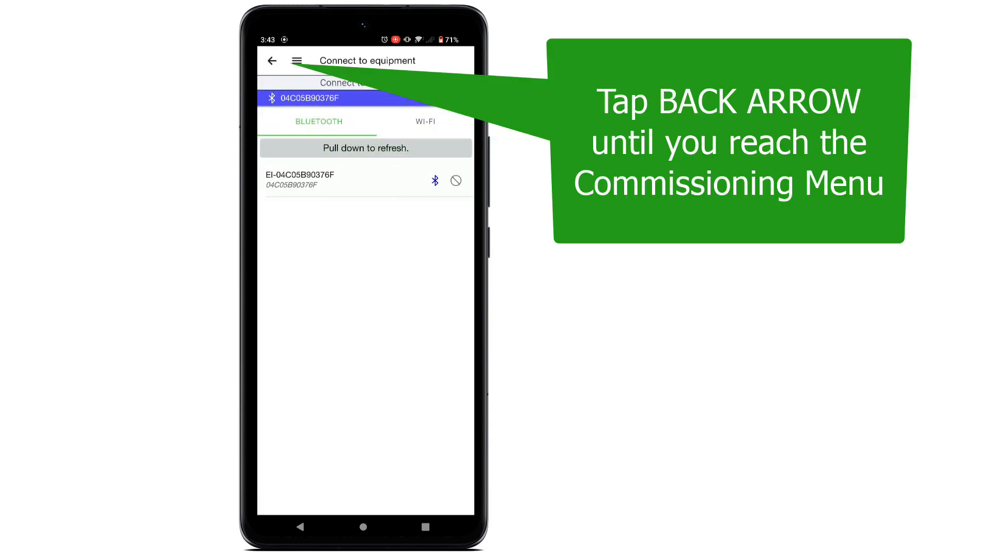
pyautogui.click(272, 61)
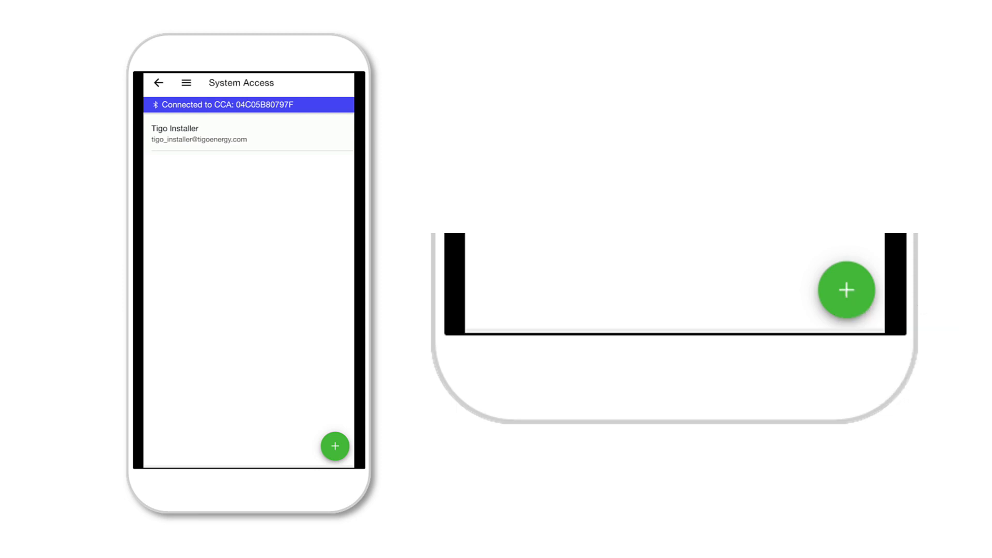
pyautogui.click(335, 447)
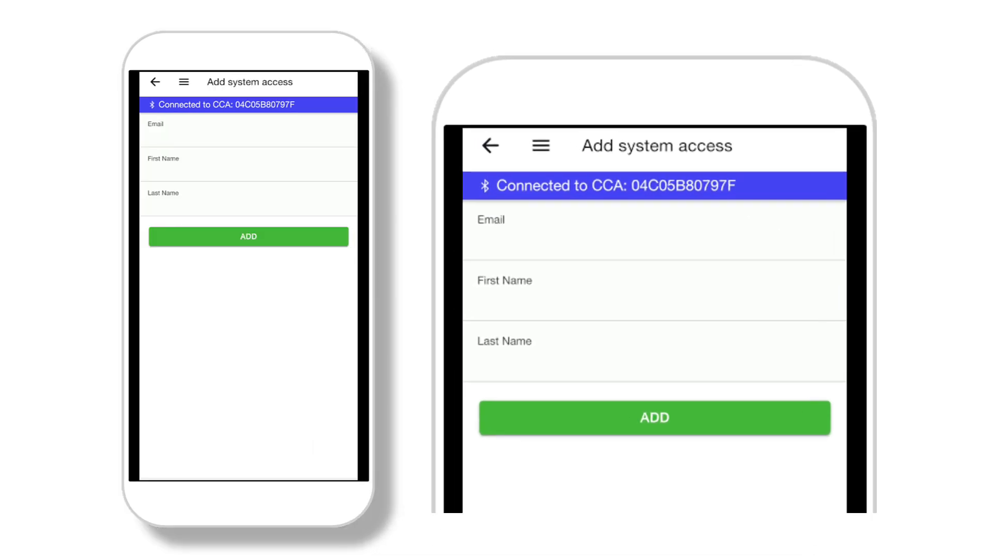
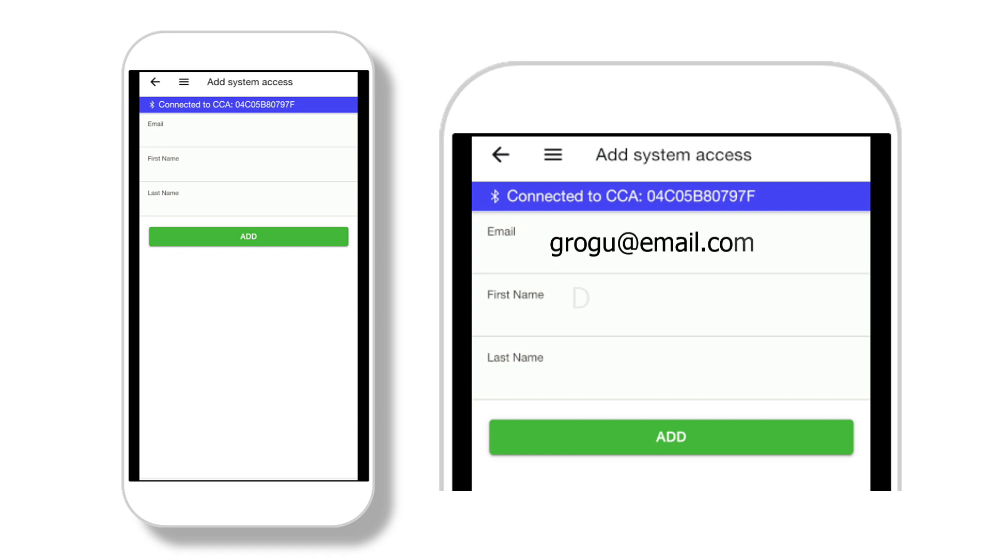
pyautogui.write('Din')
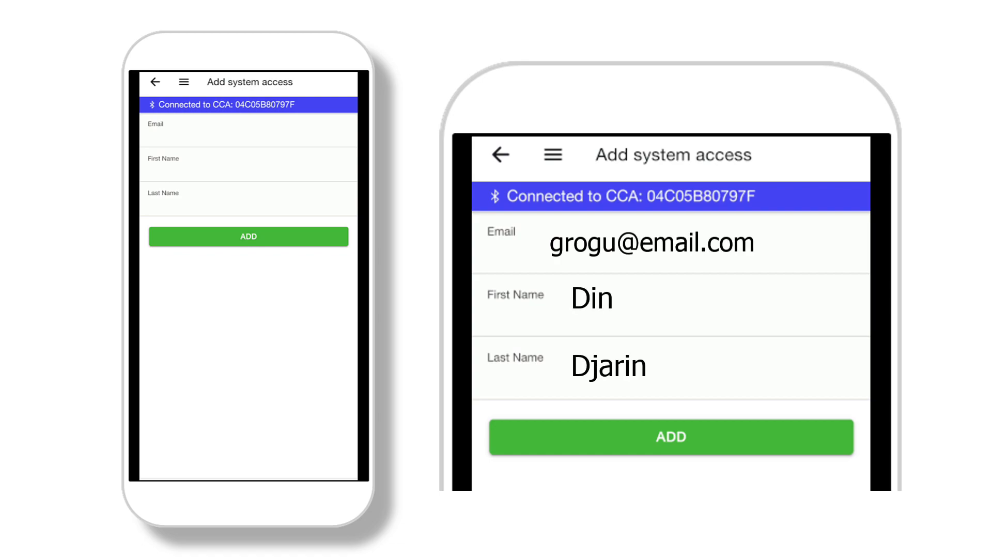